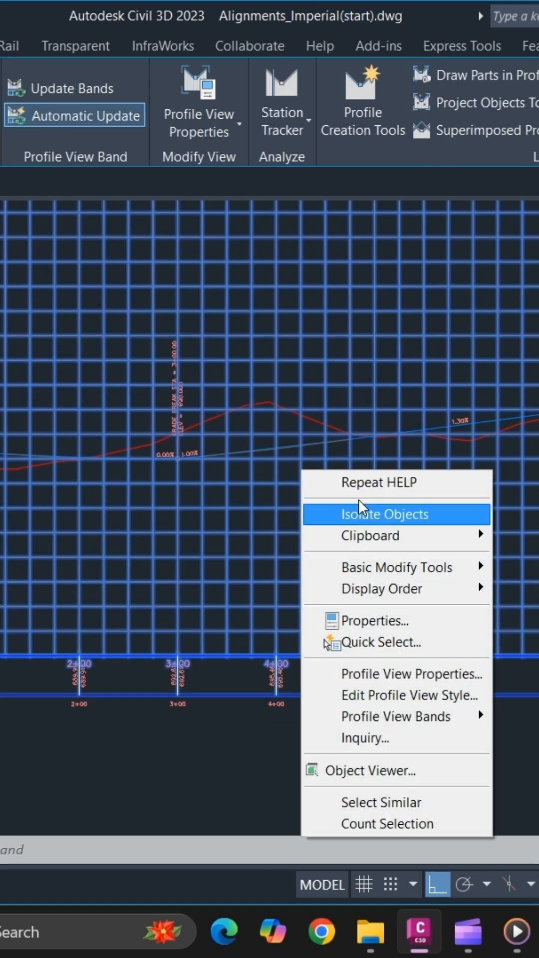
# Step: Bring up Profile View Properties for the PARK AVENUE2 profile view
pyautogui.click(411, 674)
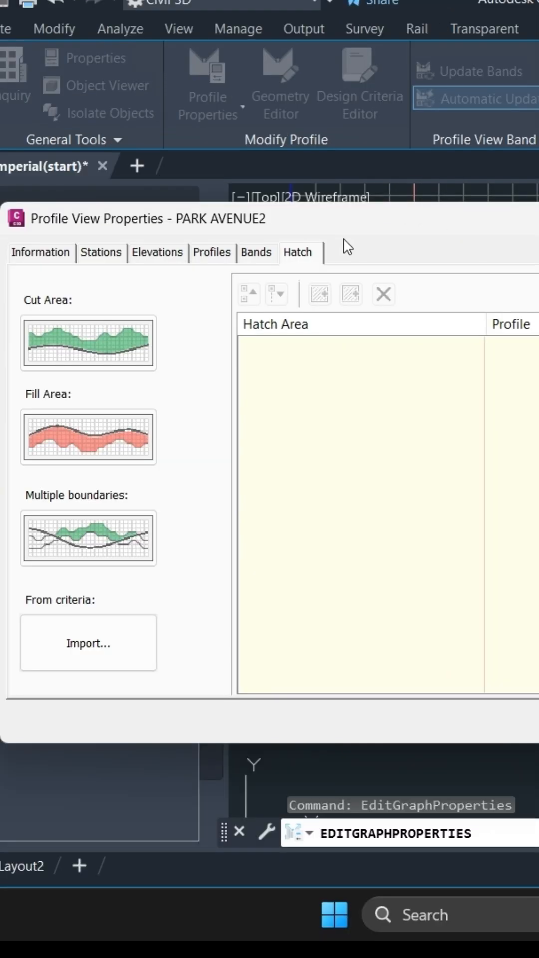
# Step: Delete the existing band from the Bands list and apply the removal
pyautogui.click(256, 252)
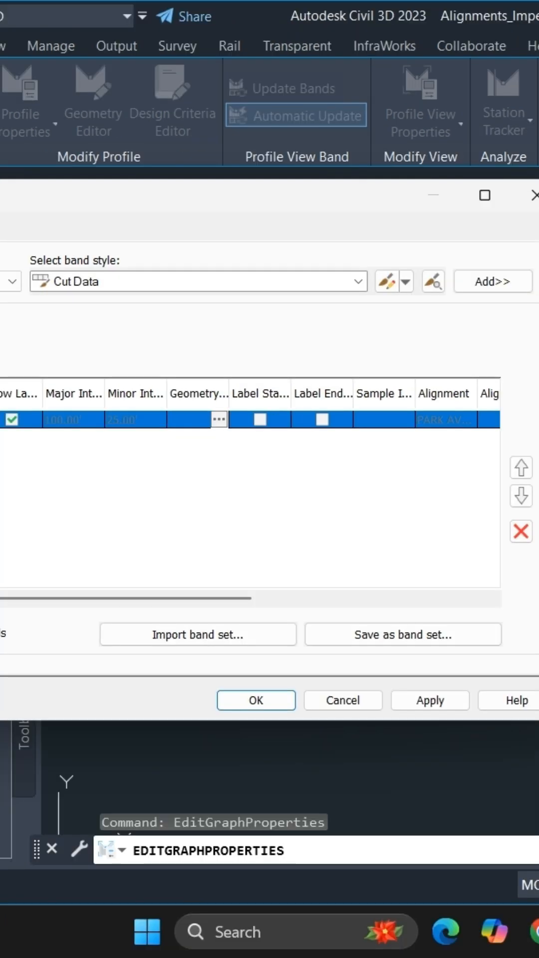
pyautogui.moveTo(390, 560)
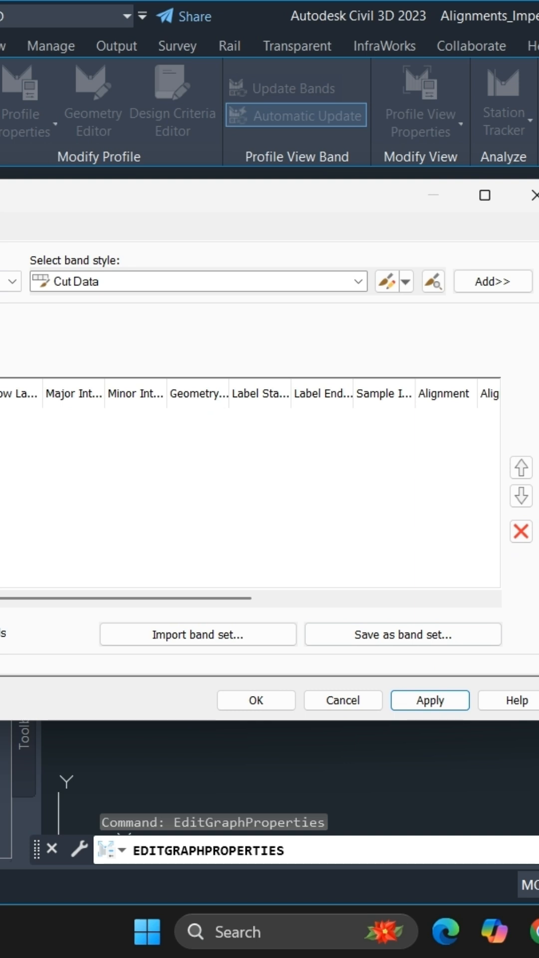
pyautogui.click(204, 282)
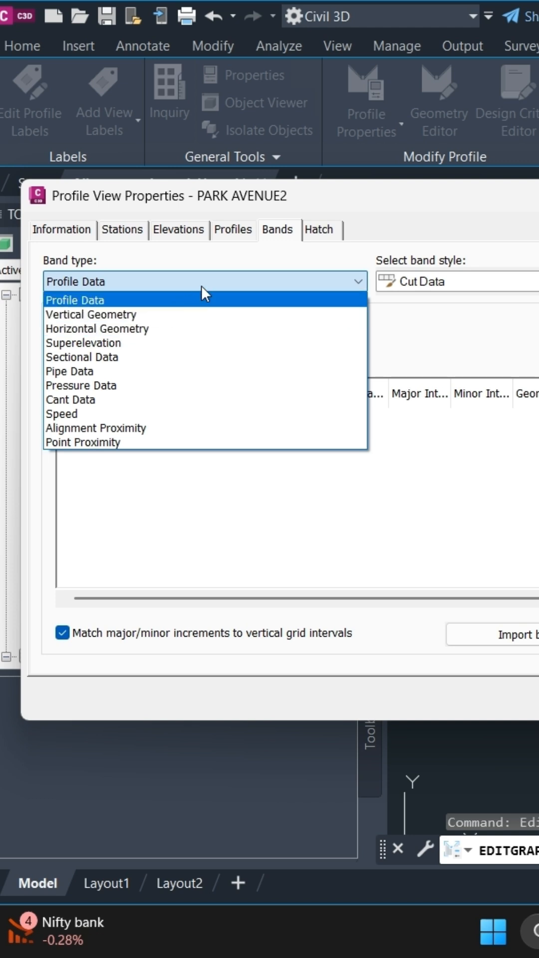
pyautogui.moveTo(90, 314)
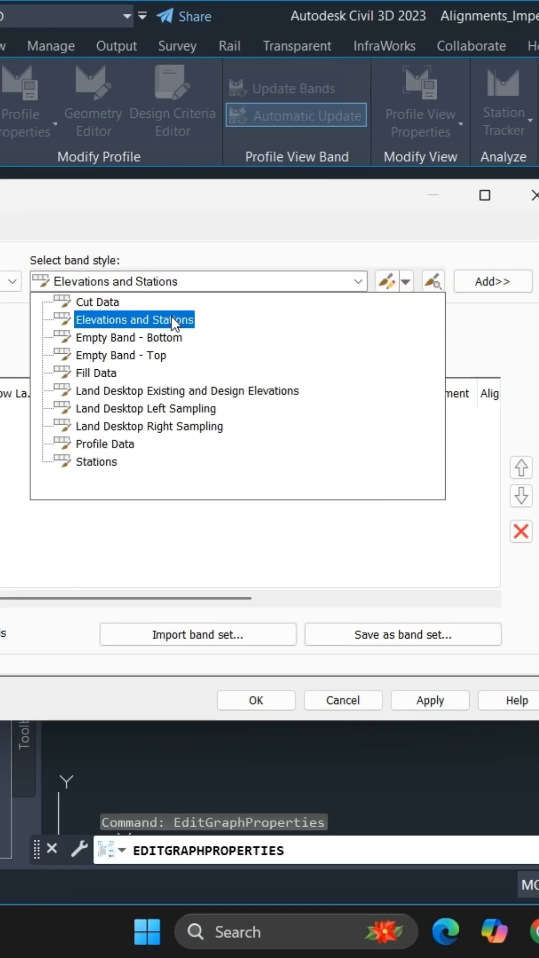
# Step: Choose Elevations and Stations as the style for the new Profile Data band
pyautogui.click(133, 319)
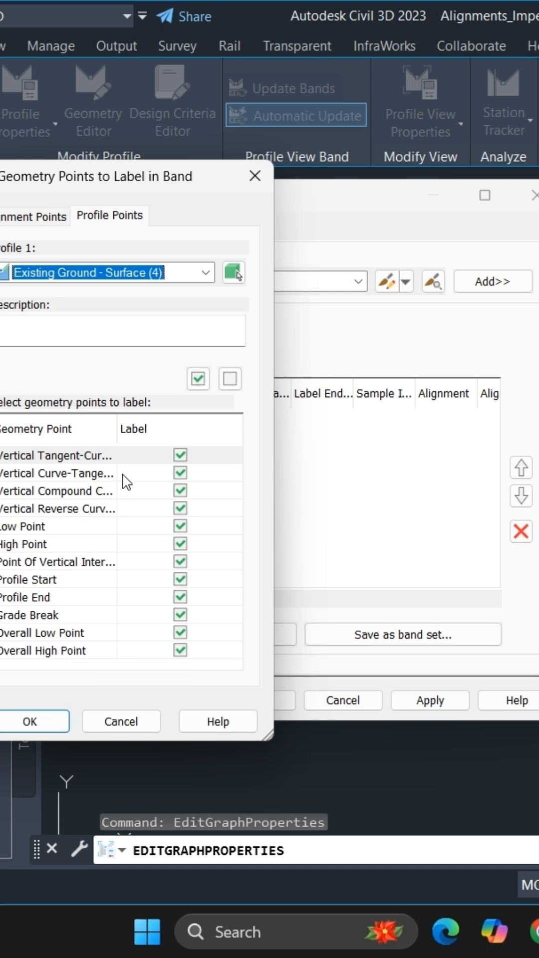
pyautogui.moveTo(77, 589)
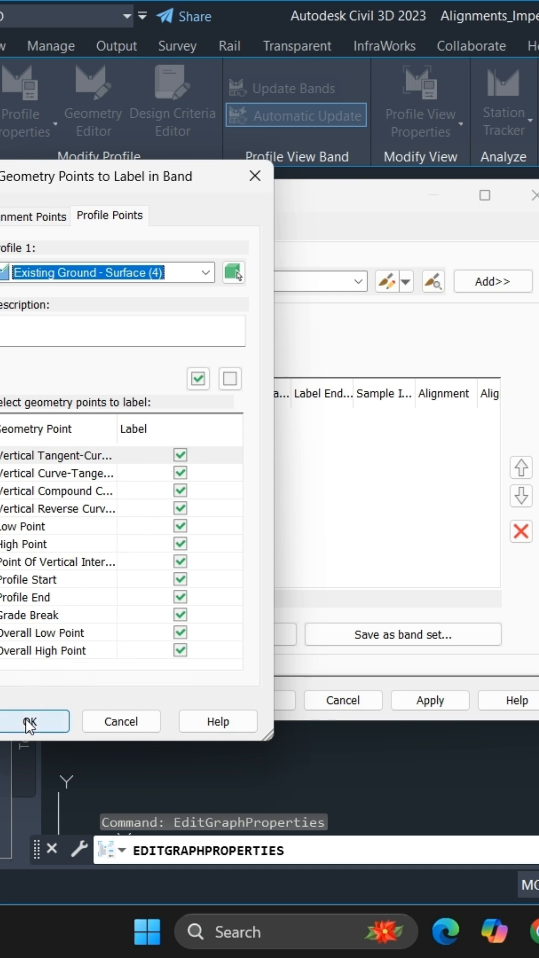
# Step: Add the band with all Existing Ground geometry points left labelled
pyautogui.click(33, 722)
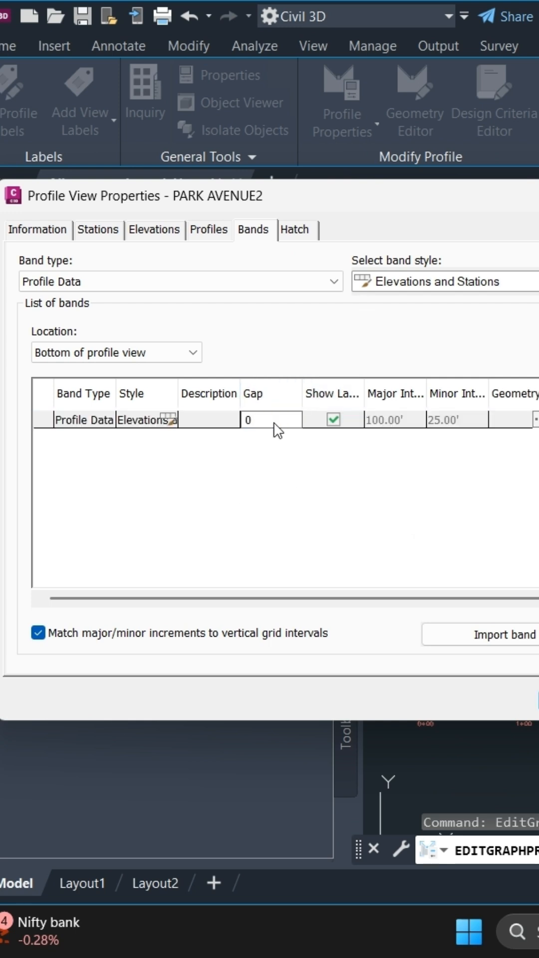
# Step: Set the new Elevations and Stations band's gap to 0
pyautogui.click(271, 420)
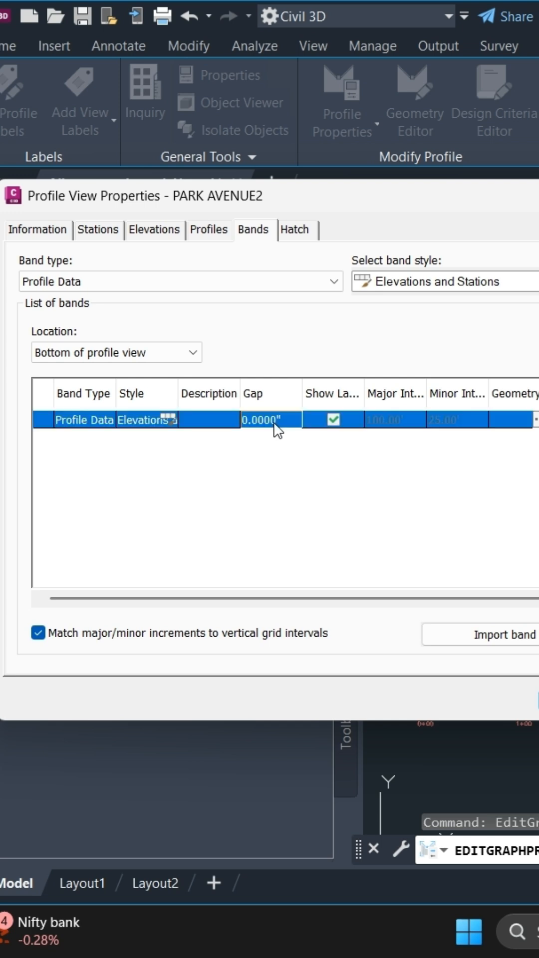